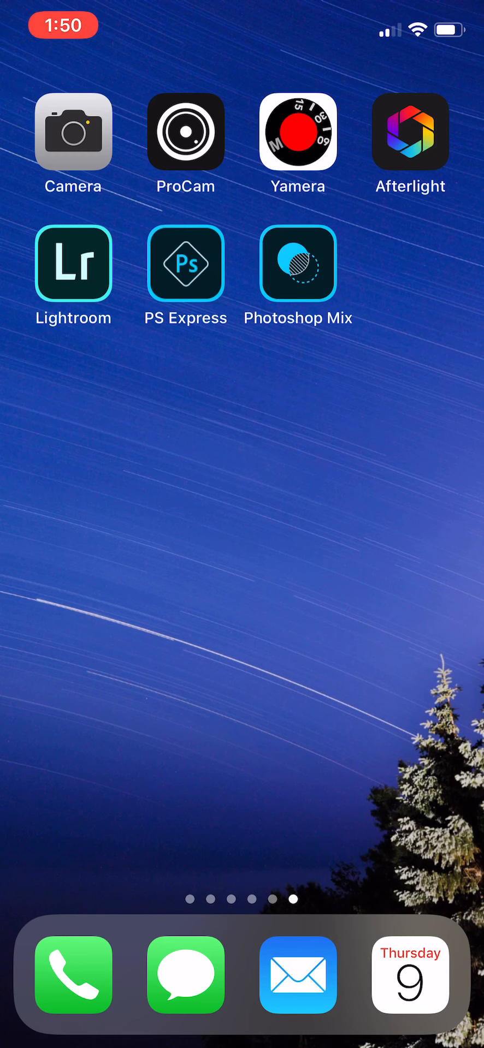
Step: Launch Photoshop Express from the home screen
click(296, 262)
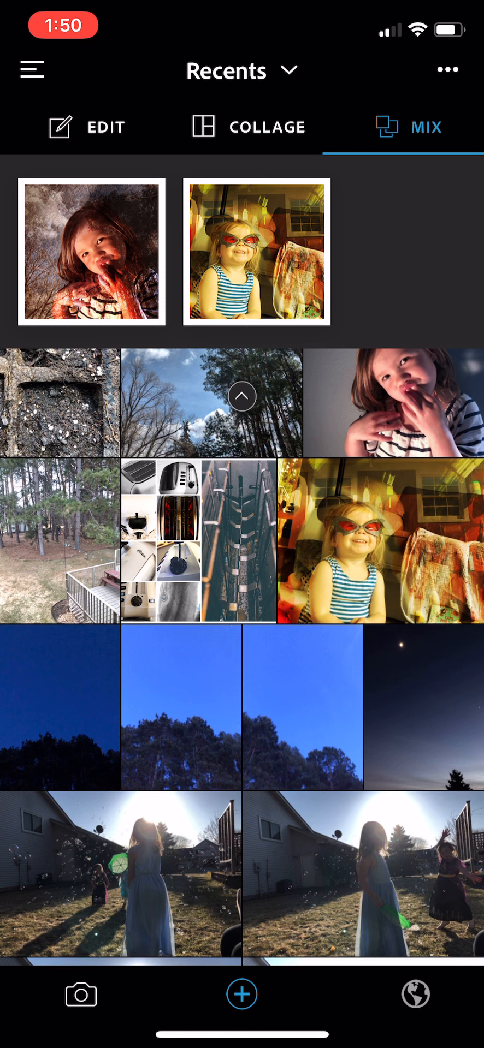
Step: Preview the sample portrait mix and return to the start screen
click(256, 257)
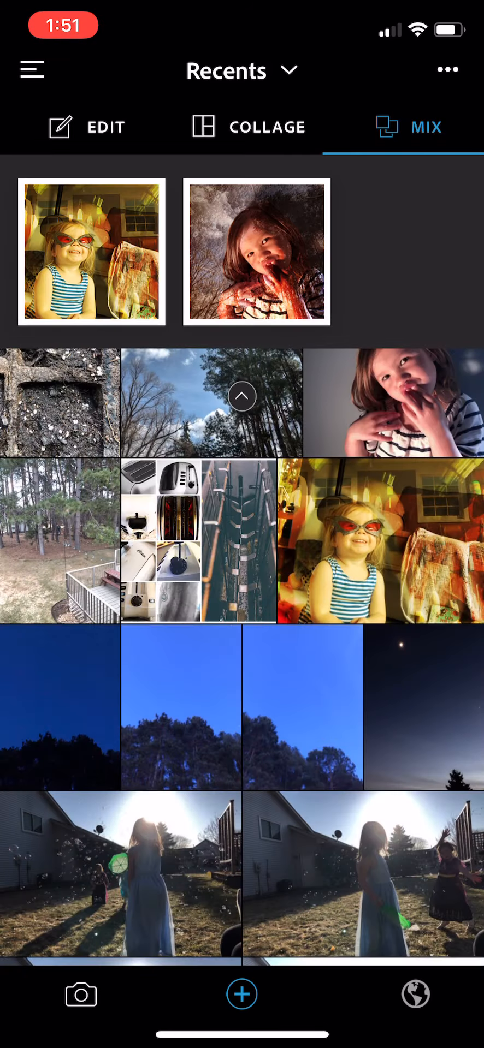
click(256, 252)
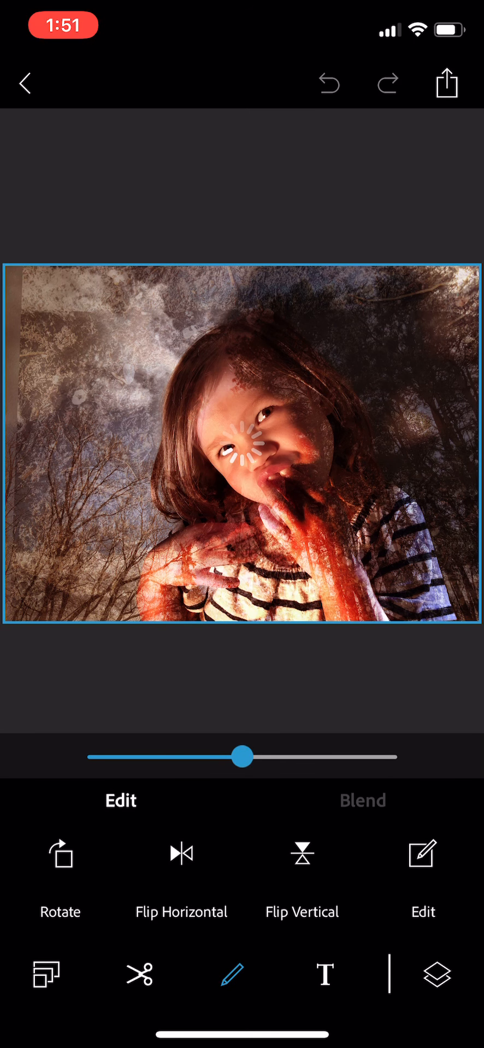
click(24, 83)
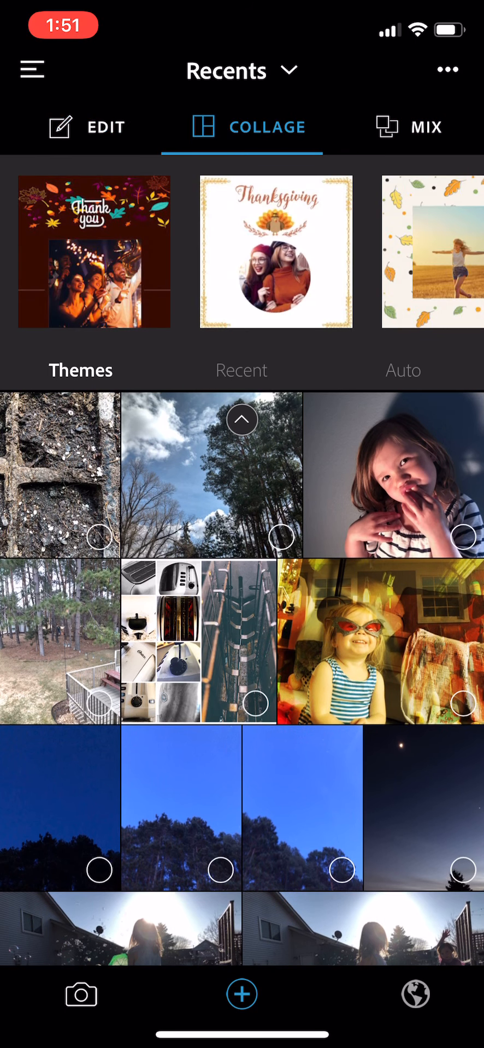
Step: Start a new mix with the girl's portrait photo as the base layer
click(424, 126)
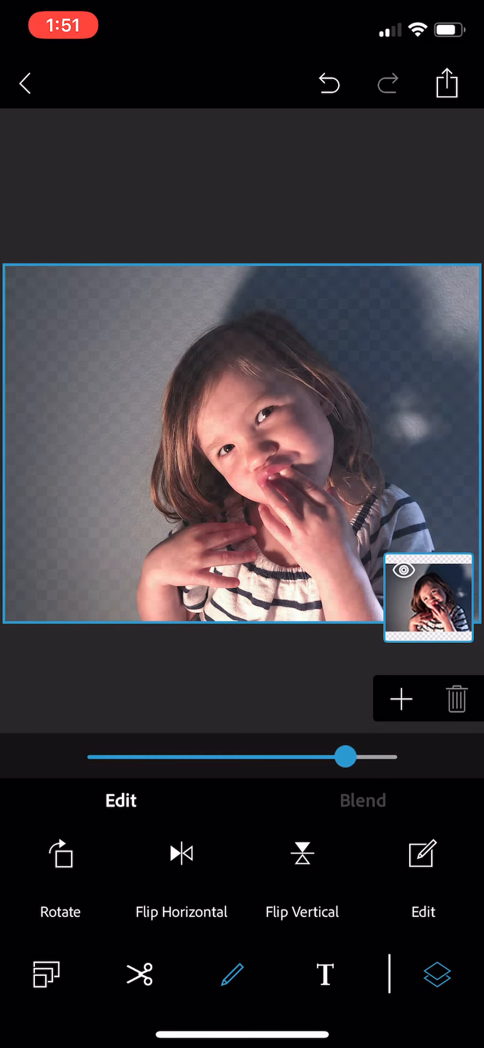
Step: Test the portrait layer's opacity and visibility, leaving it fully opaque and visible
drag(345, 756, 112, 756)
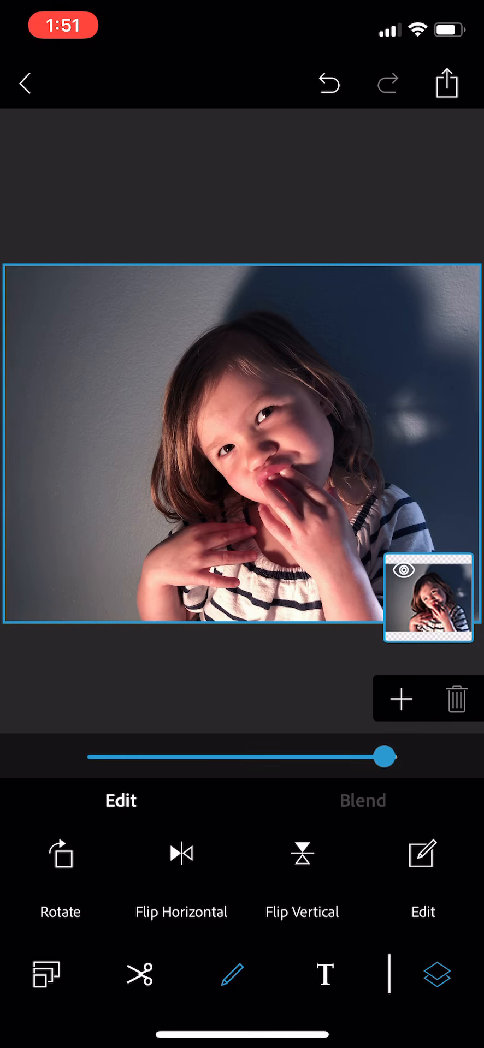
drag(384, 757, 227, 757)
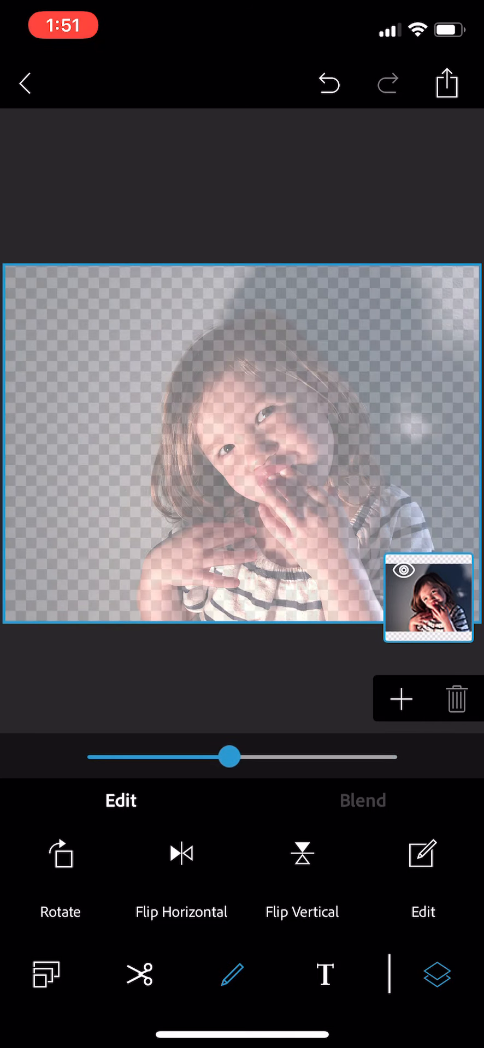
drag(230, 757, 176, 758)
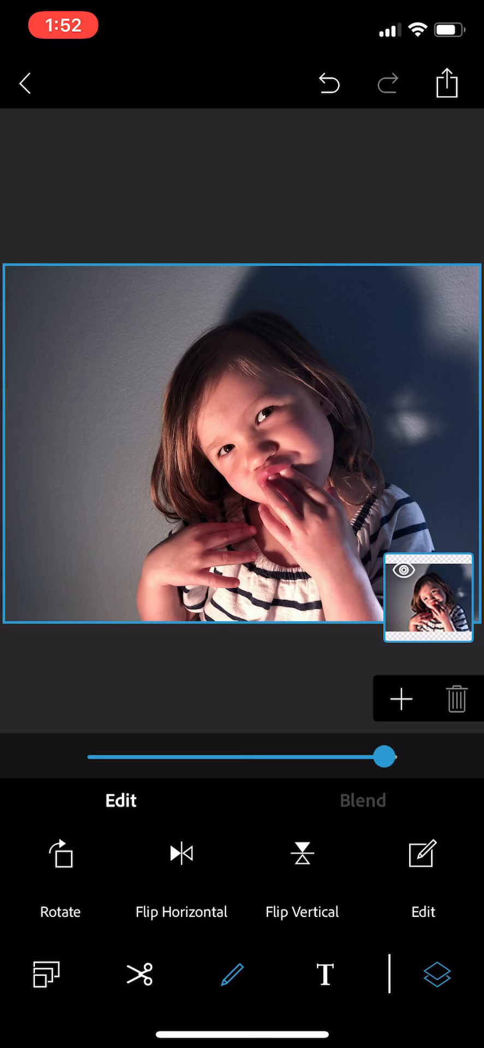
click(406, 571)
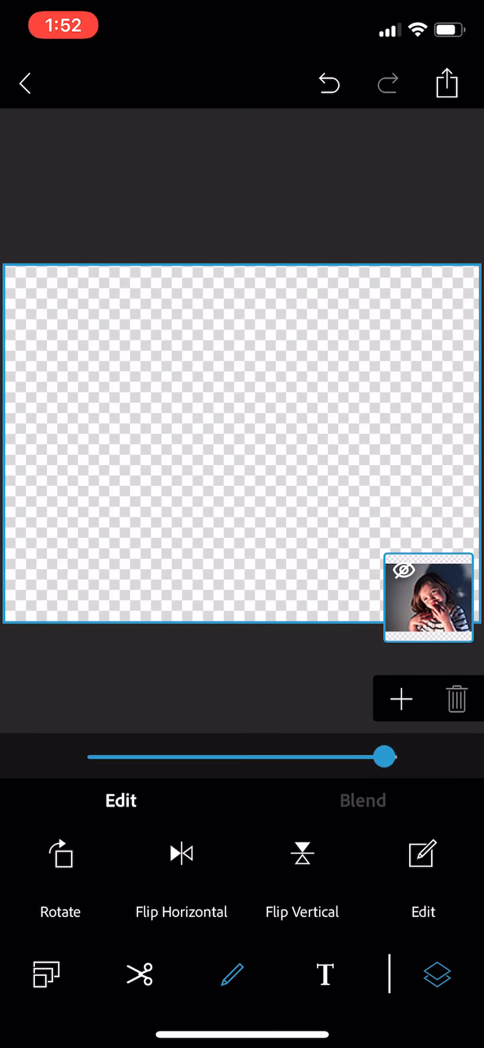
click(406, 589)
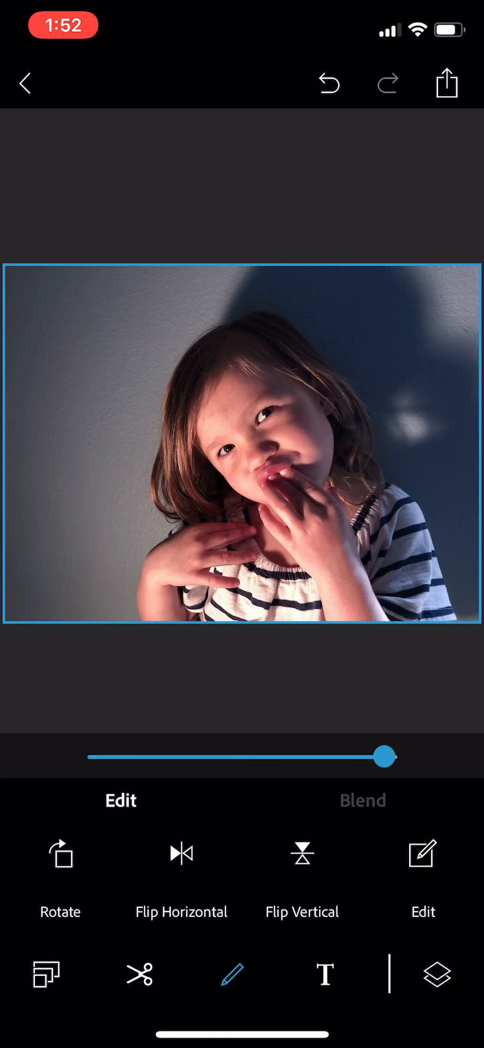
Step: Review the layers and colour swatches, then begin adding another photo layer
click(437, 974)
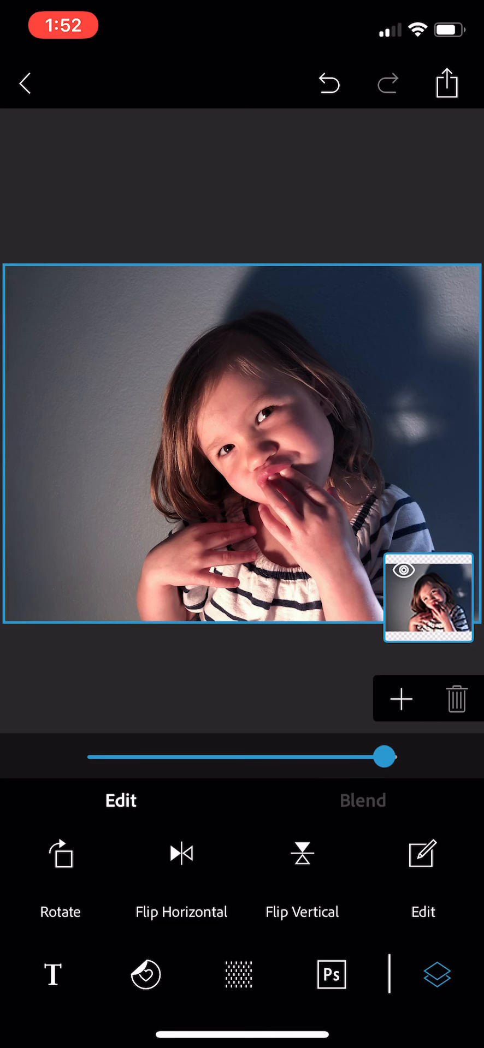
click(237, 974)
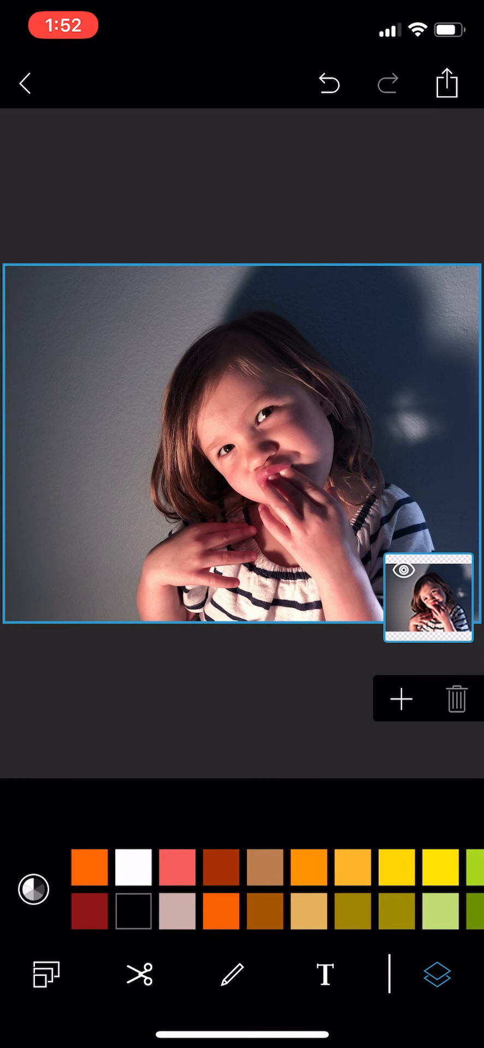
click(140, 975)
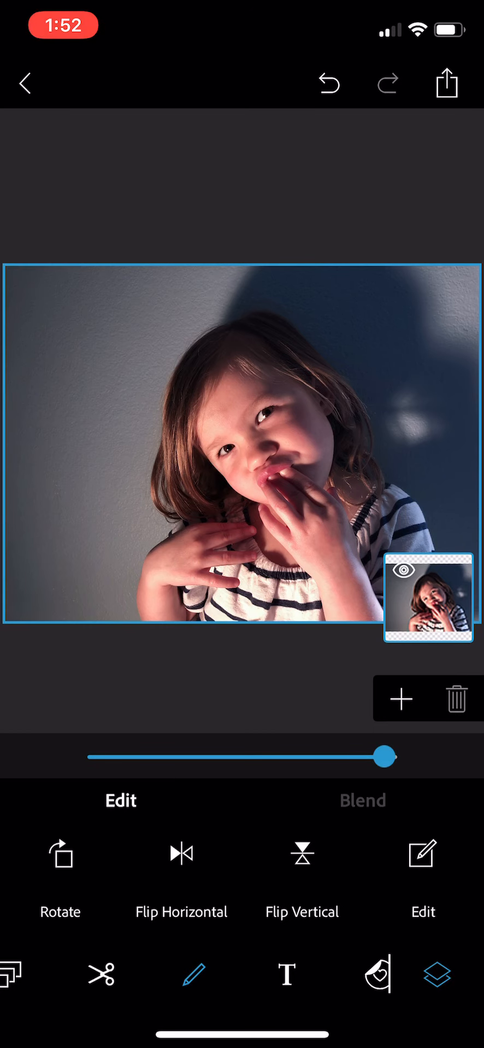
click(398, 698)
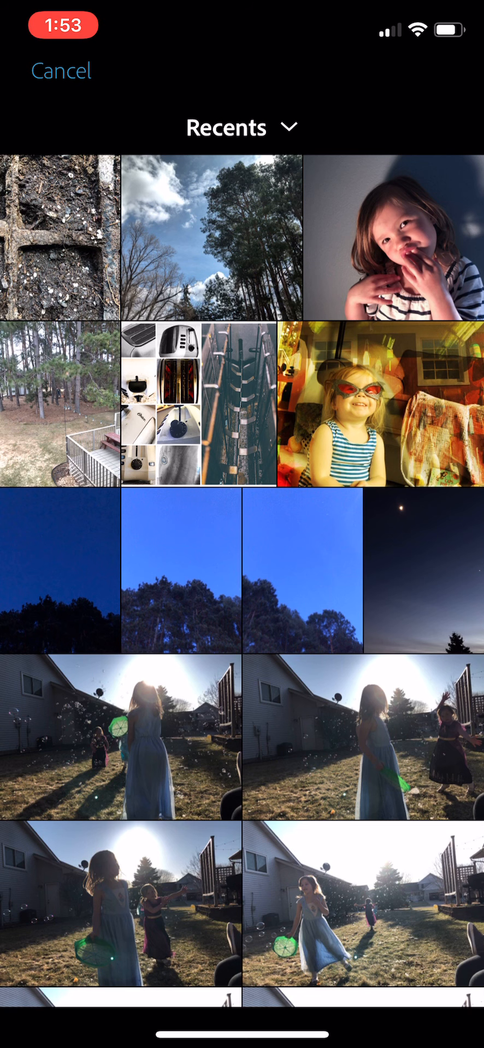
Step: Add the tree landscape photo as a layer above the portrait
click(393, 247)
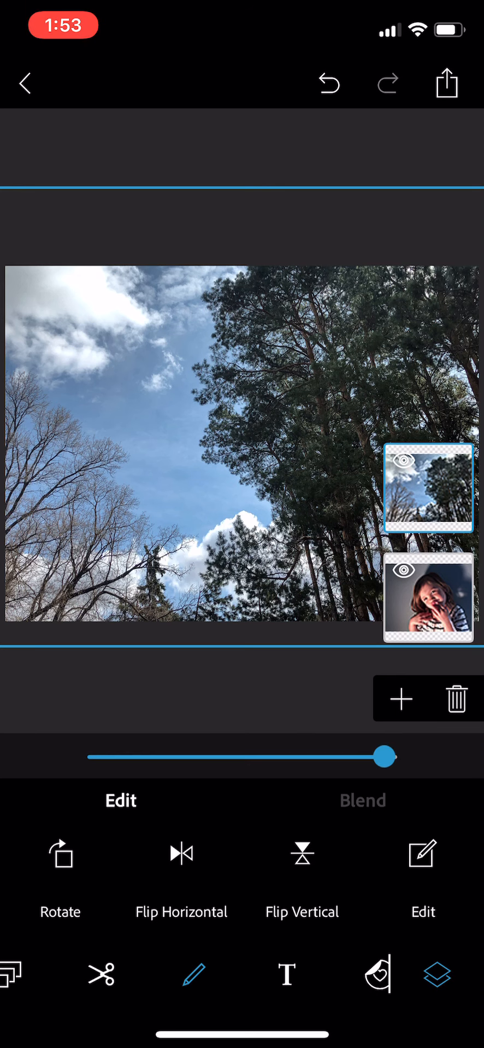
click(363, 801)
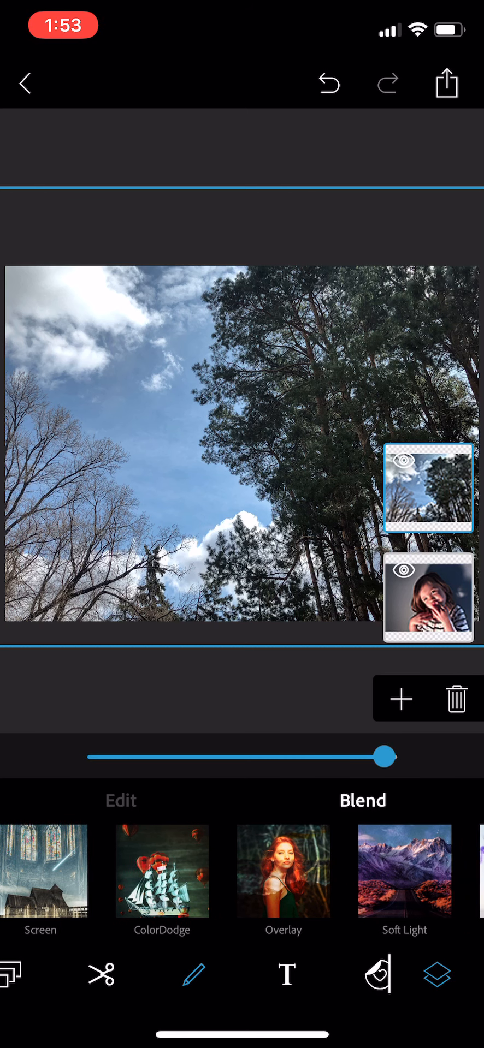
Step: Blend the tree layer in Overlay mode and lower its opacity
scroll(left, 3)
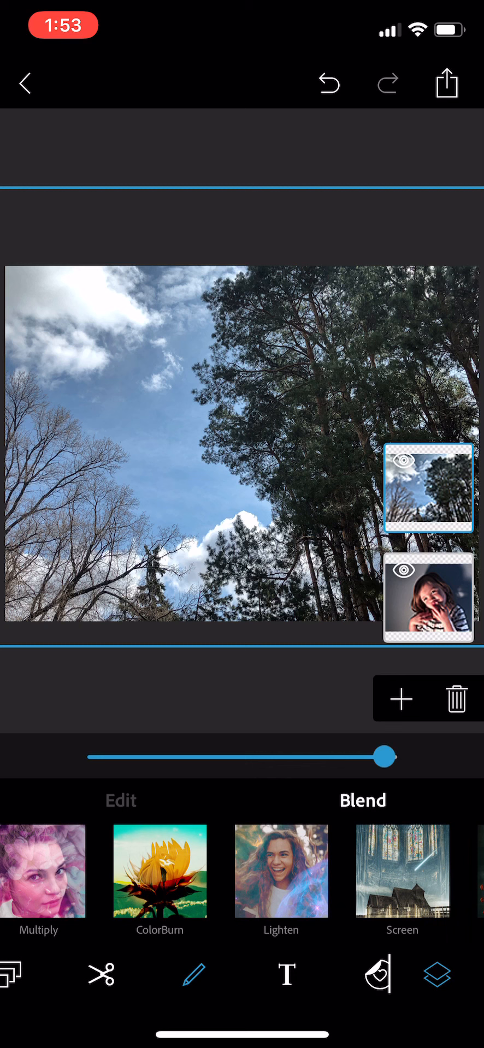
scroll(left, 3)
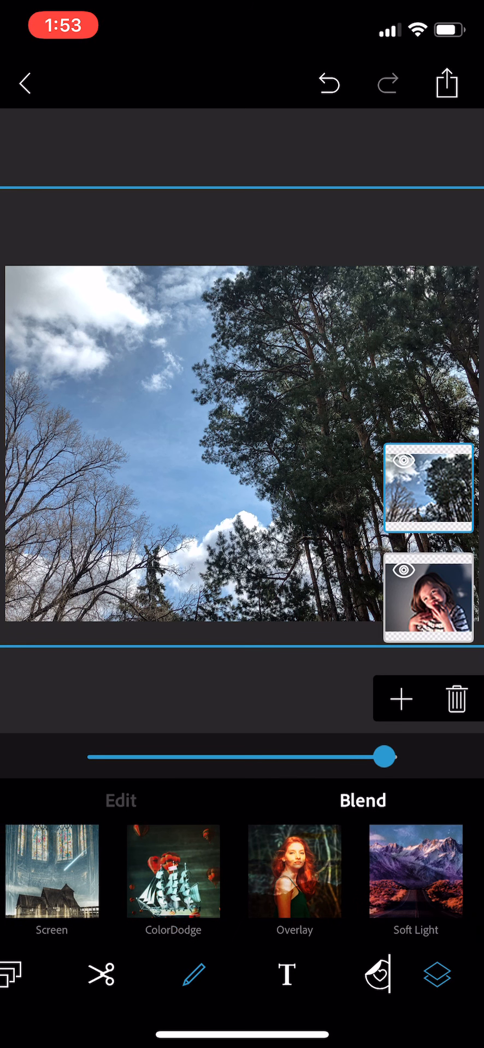
scroll(left, 3)
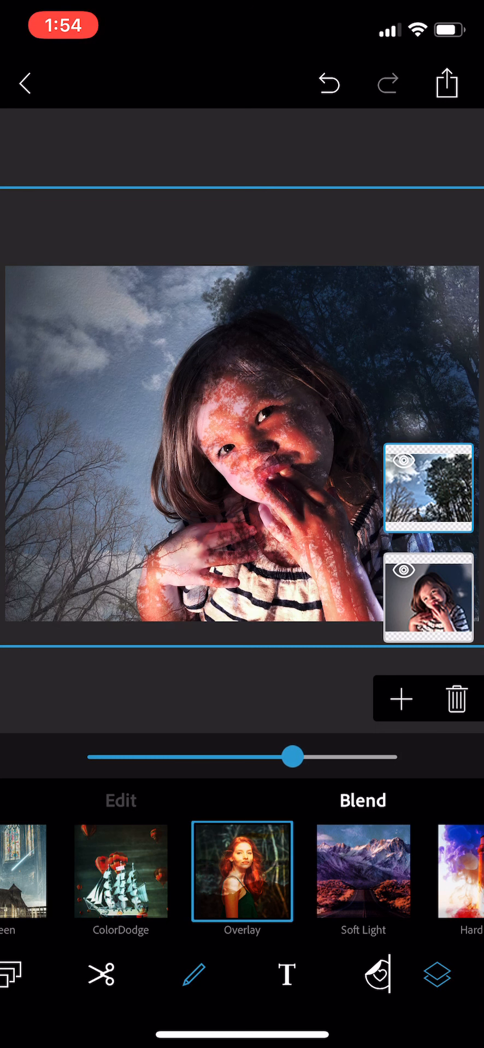
drag(292, 757, 210, 757)
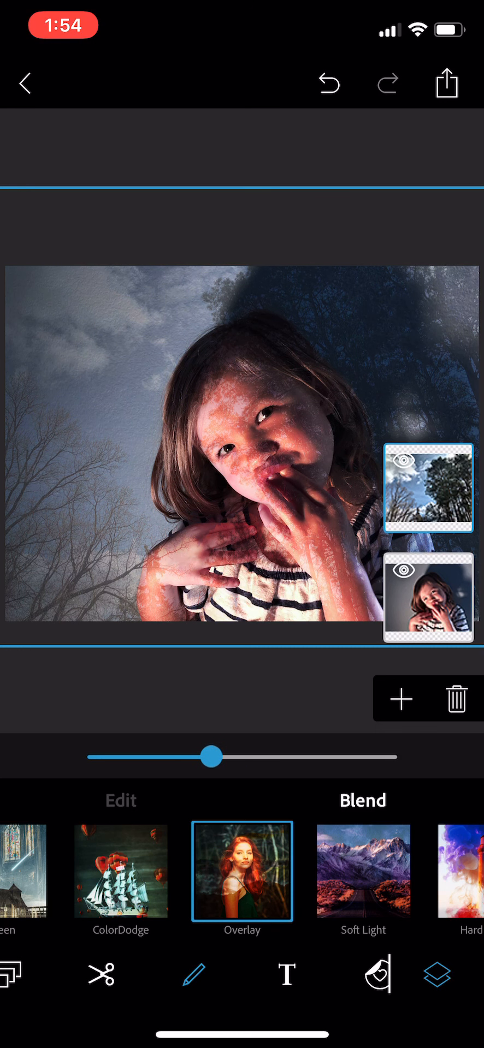
drag(210, 756, 331, 756)
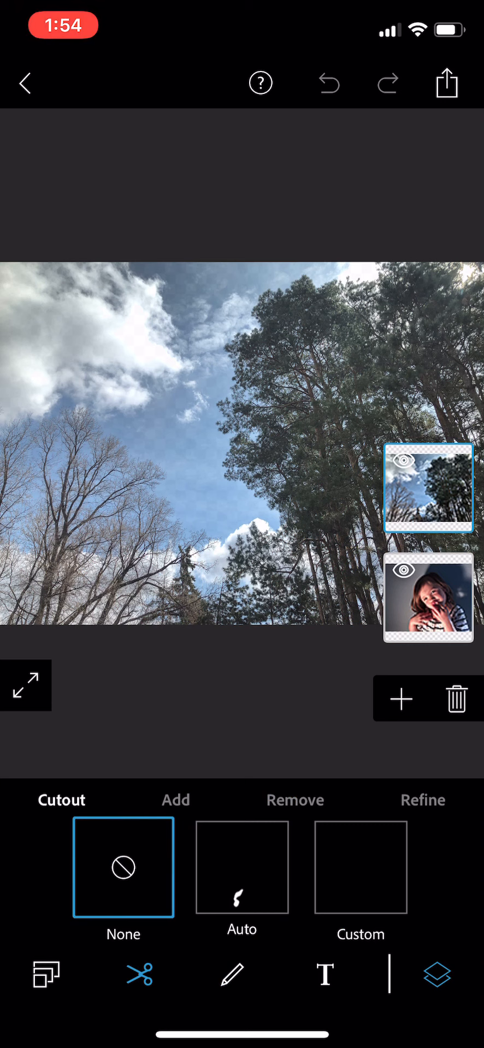
Step: Paint the tree layer in over the face area with an enlarged brush
click(176, 800)
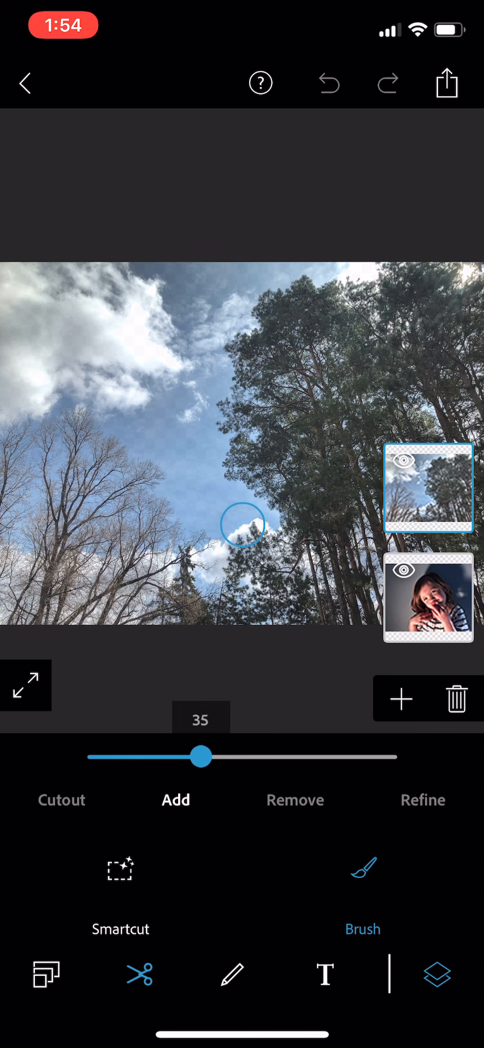
drag(201, 757, 244, 757)
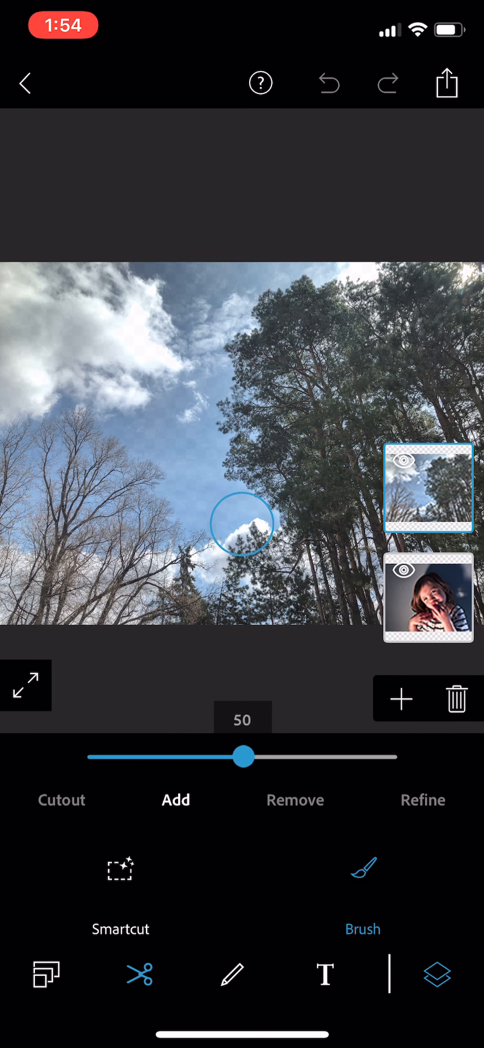
drag(242, 756, 298, 756)
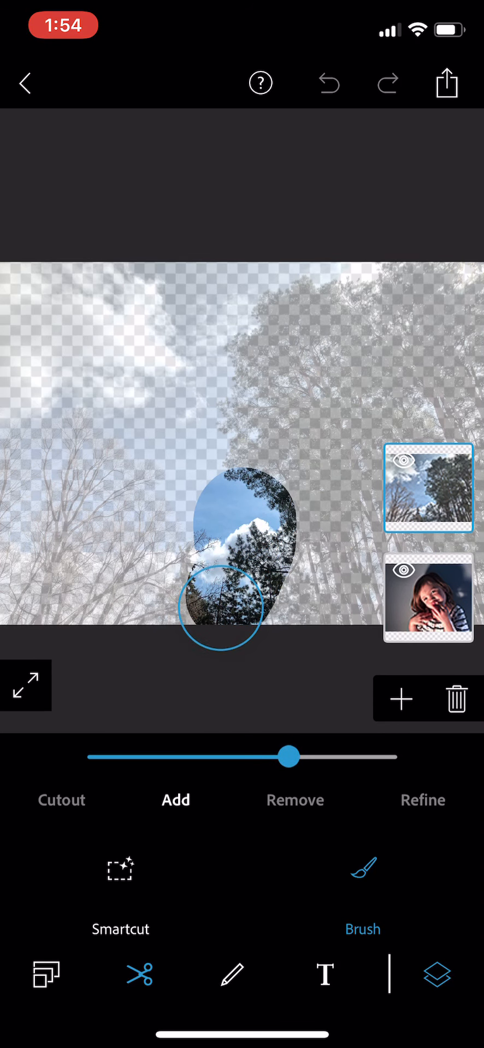
drag(219, 615, 241, 438)
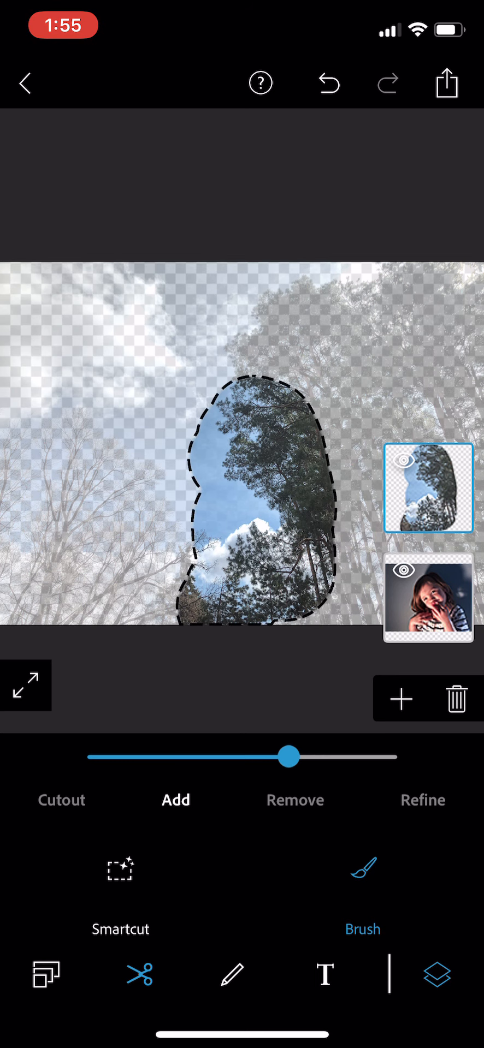
Step: Invert the cutout so the face becomes a hole and feather its edges to 8
click(422, 801)
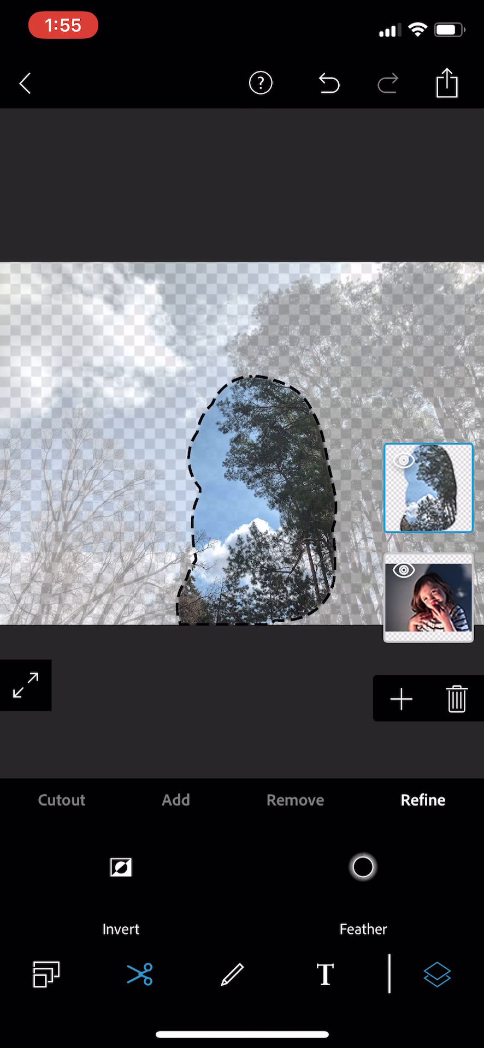
click(121, 866)
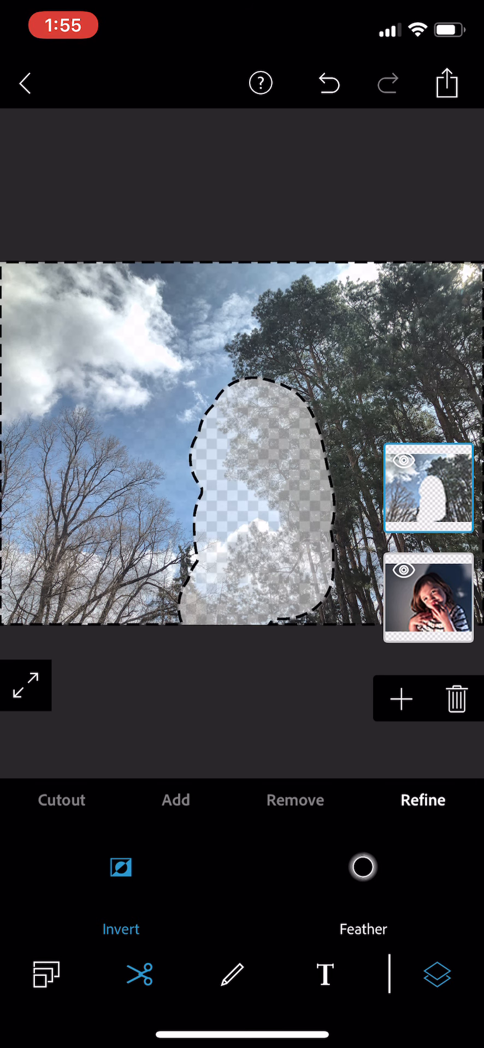
click(363, 867)
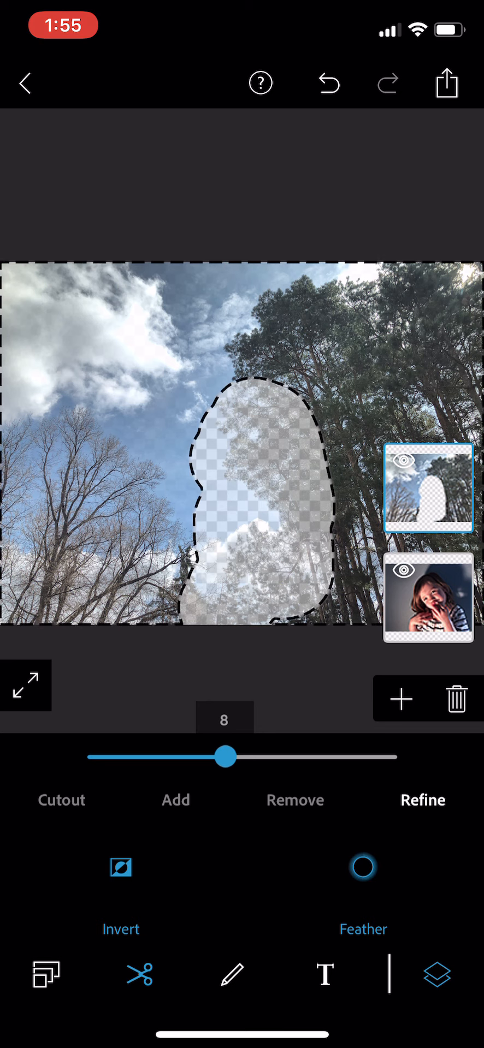
drag(224, 757, 384, 757)
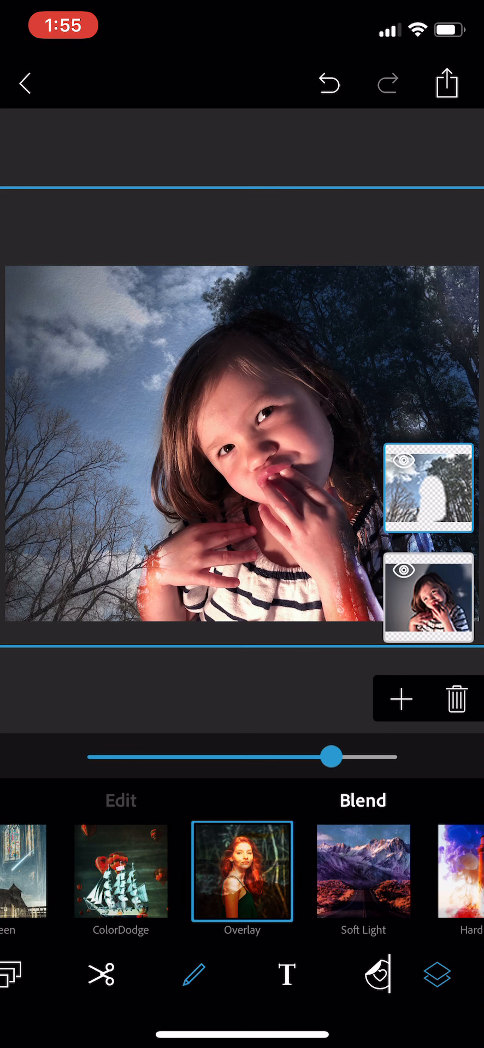
Step: Revisit the tree layer's cutout and keep the custom face-shaped mask
click(100, 976)
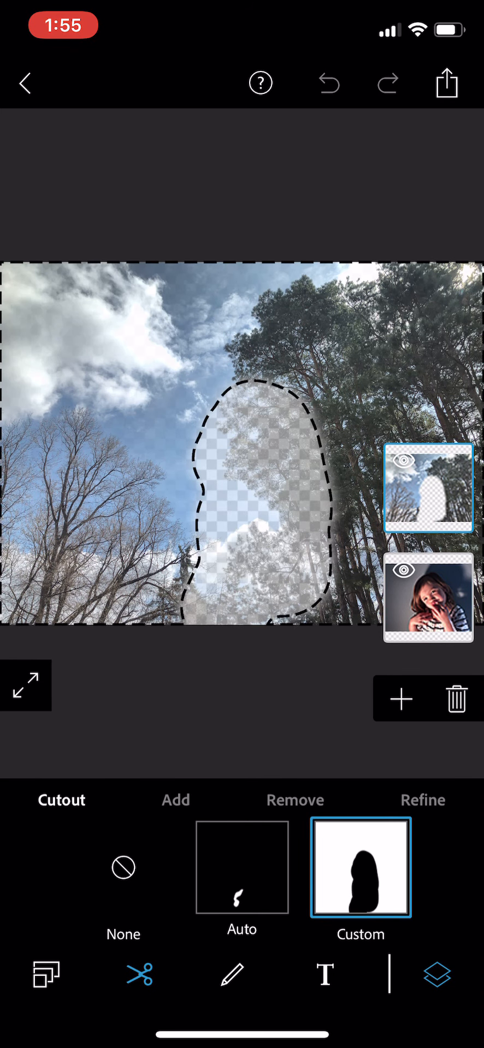
click(175, 800)
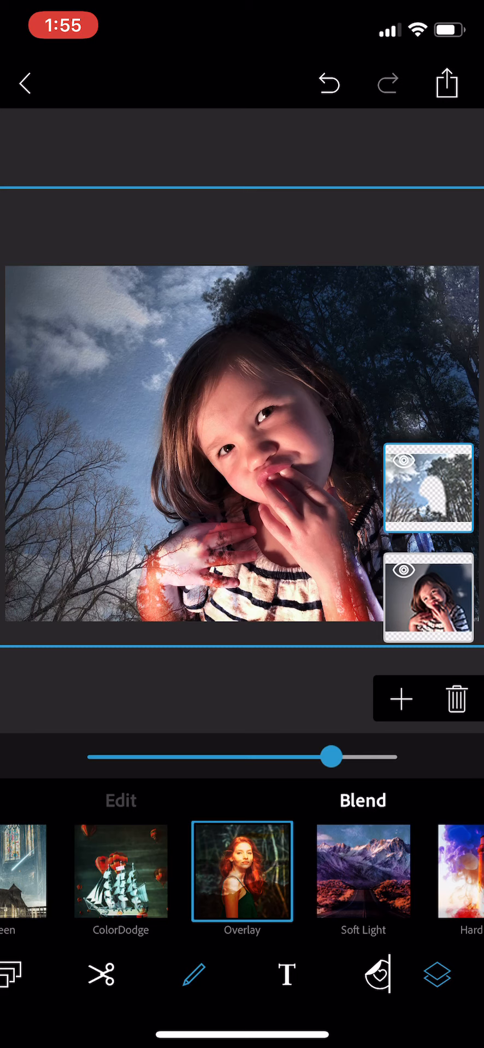
Step: Add the soil texture photo as a new top layer
click(400, 699)
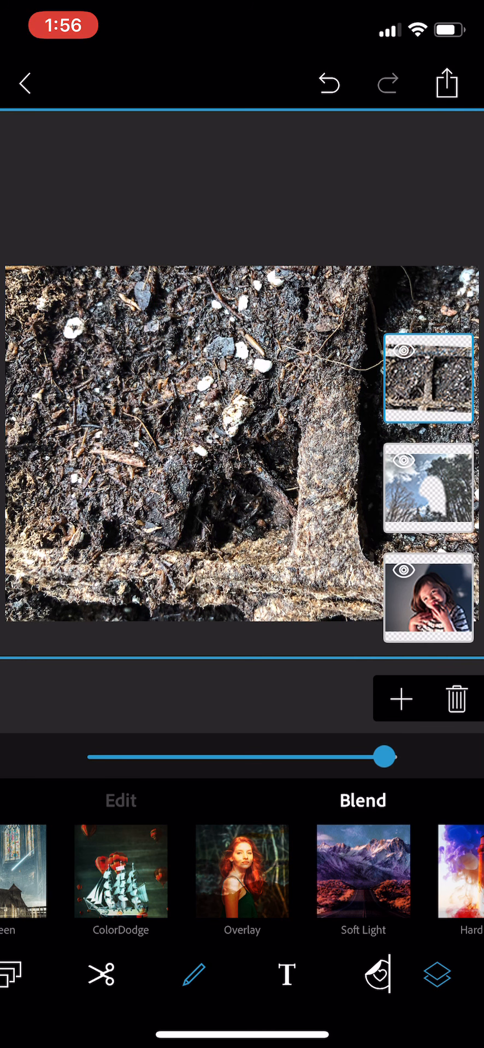
Step: Blend the soil texture layer in Soft Light and bring its opacity down to about half
click(241, 872)
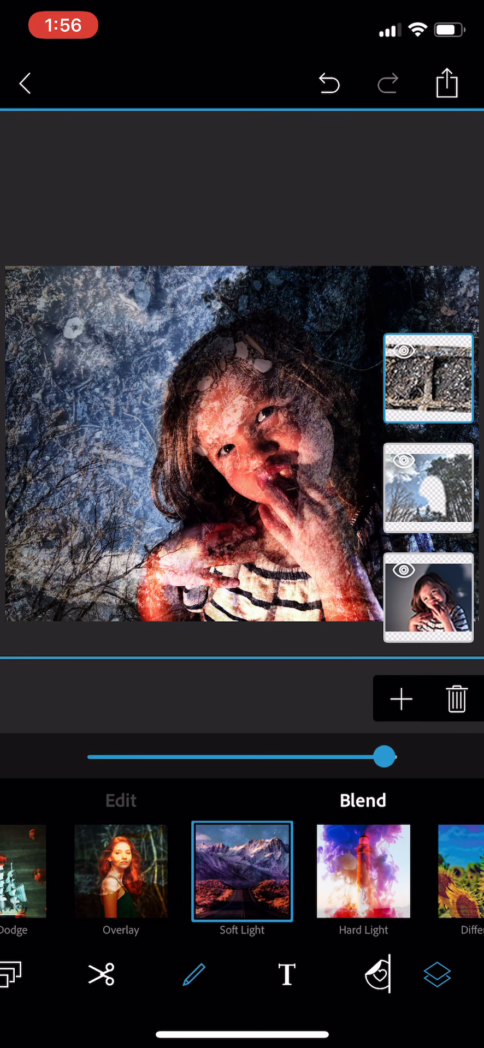
drag(383, 756, 265, 756)
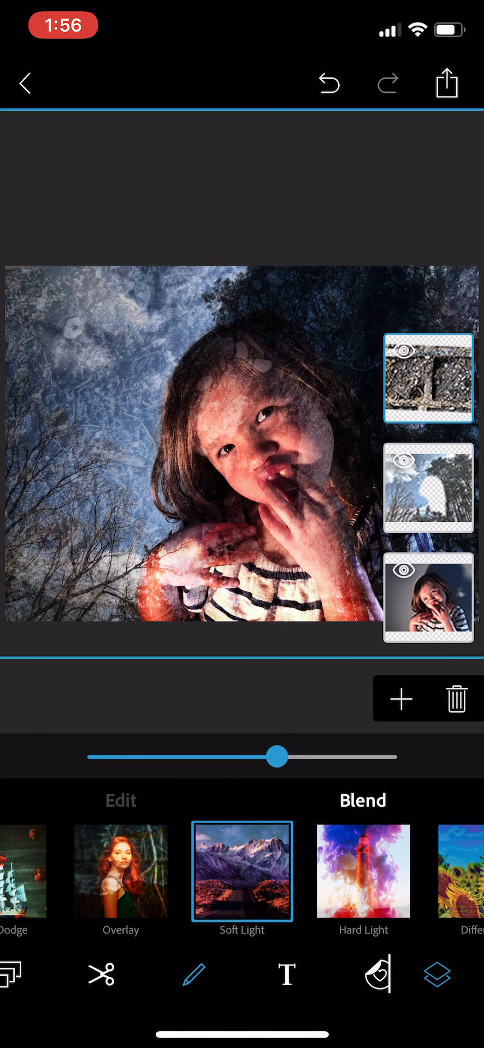
drag(278, 757, 263, 756)
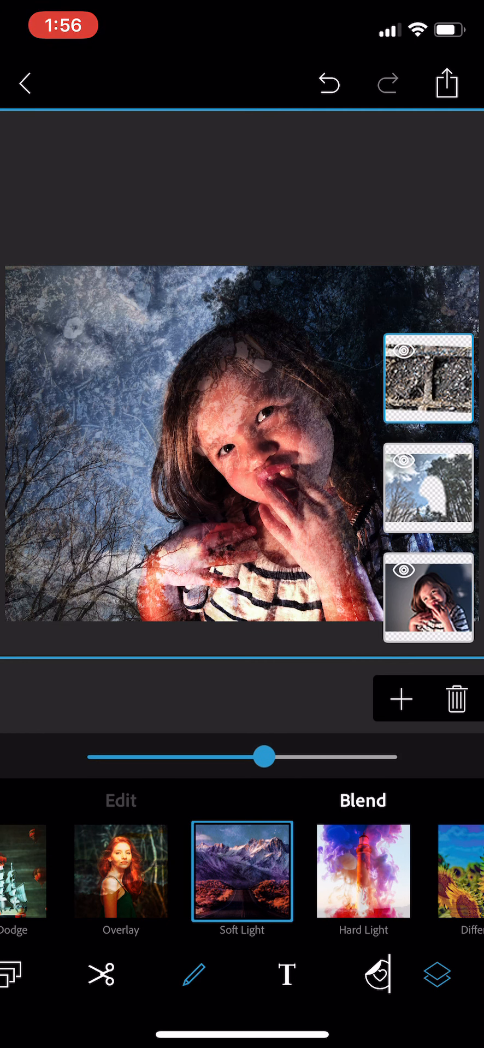
drag(260, 756, 266, 756)
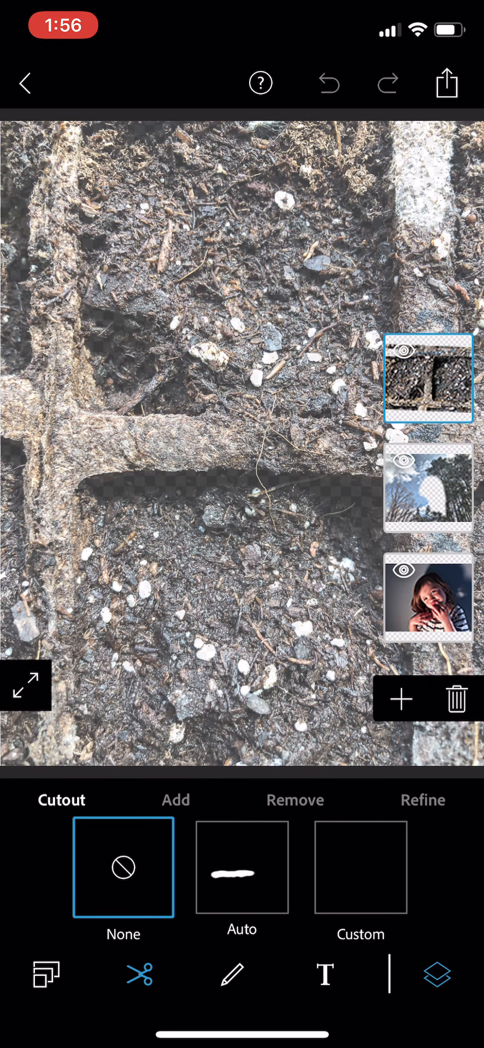
Step: Brush a centre patch, invert it with maximum feather and apply so the face shows through the soil
click(176, 799)
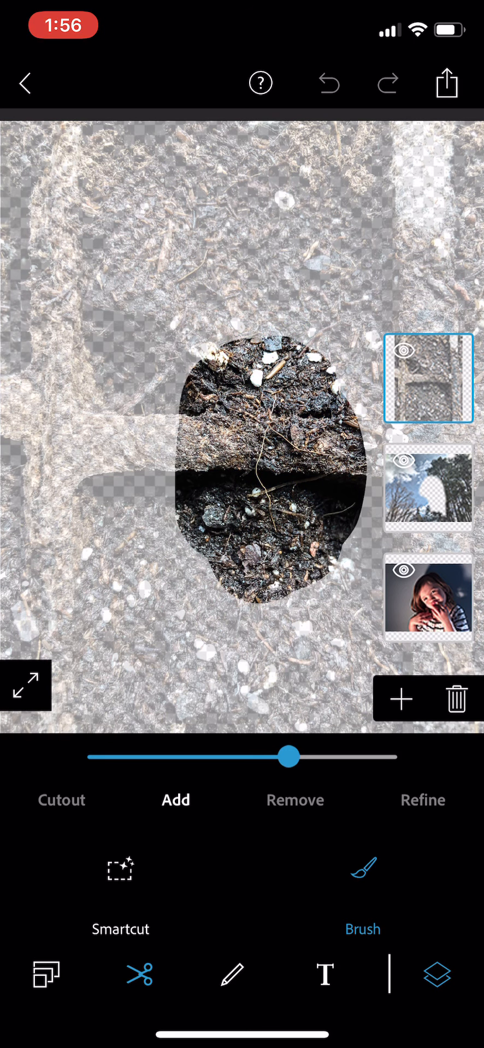
click(422, 800)
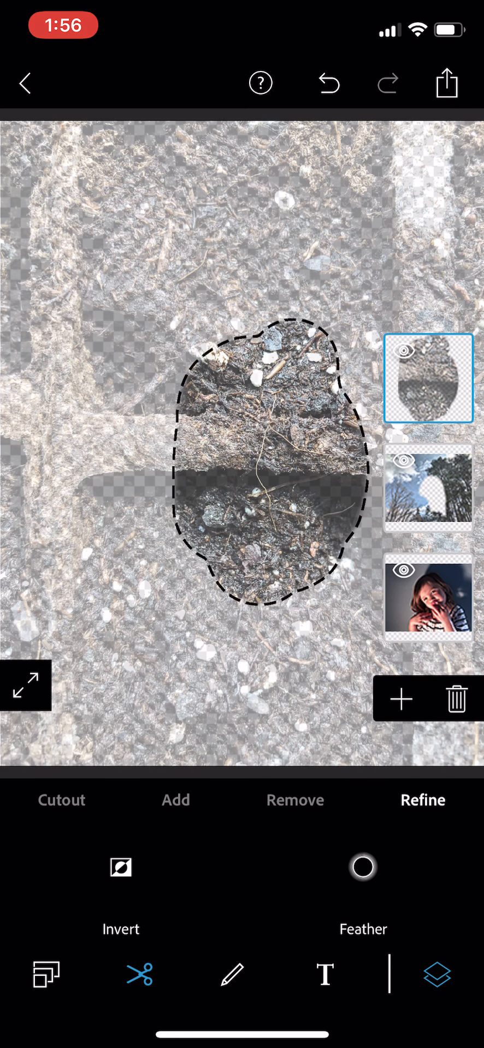
click(120, 867)
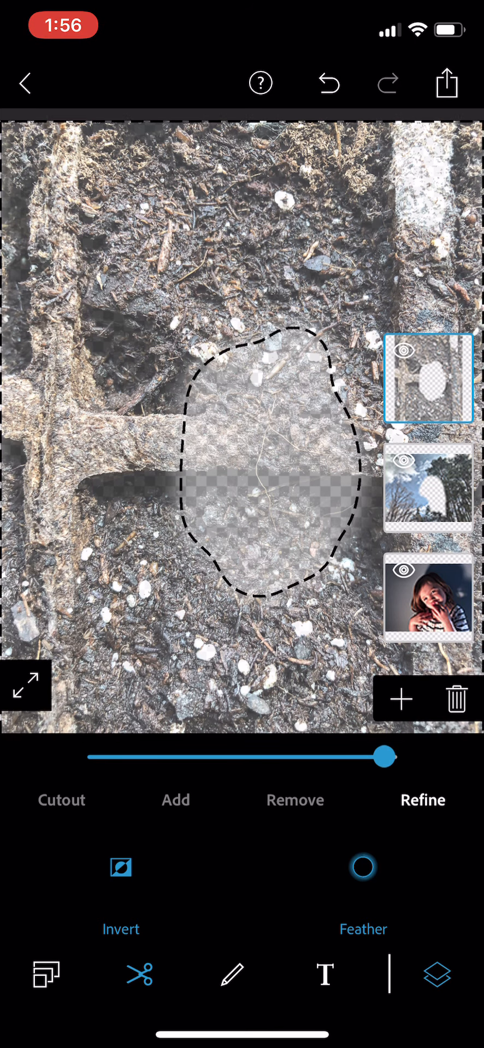
click(421, 800)
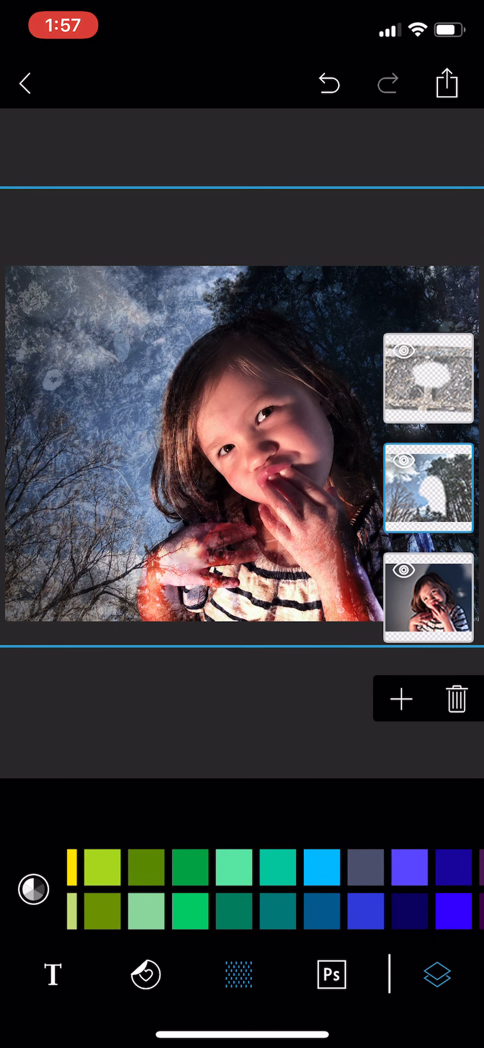
Step: Add a solid teal colour layer from the swatches on top of the stack
scroll(left, 3)
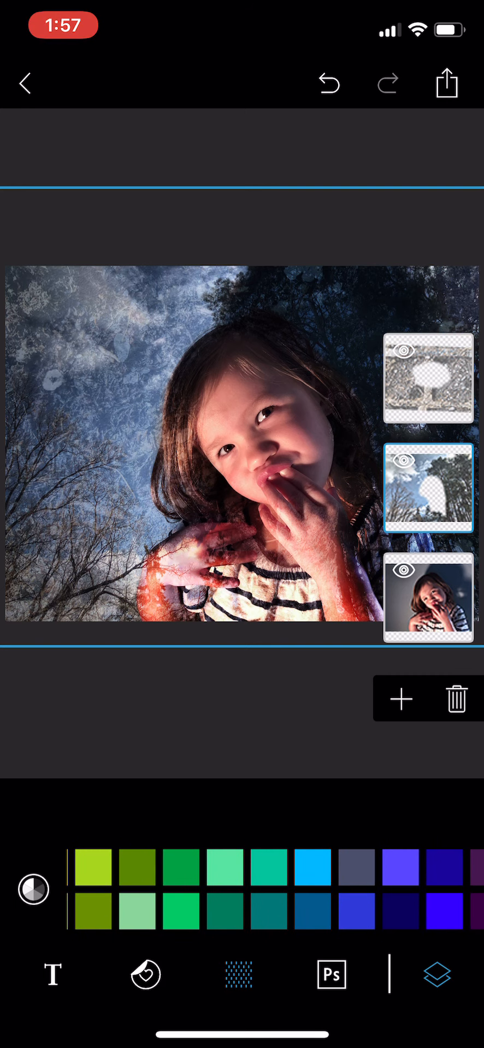
click(274, 866)
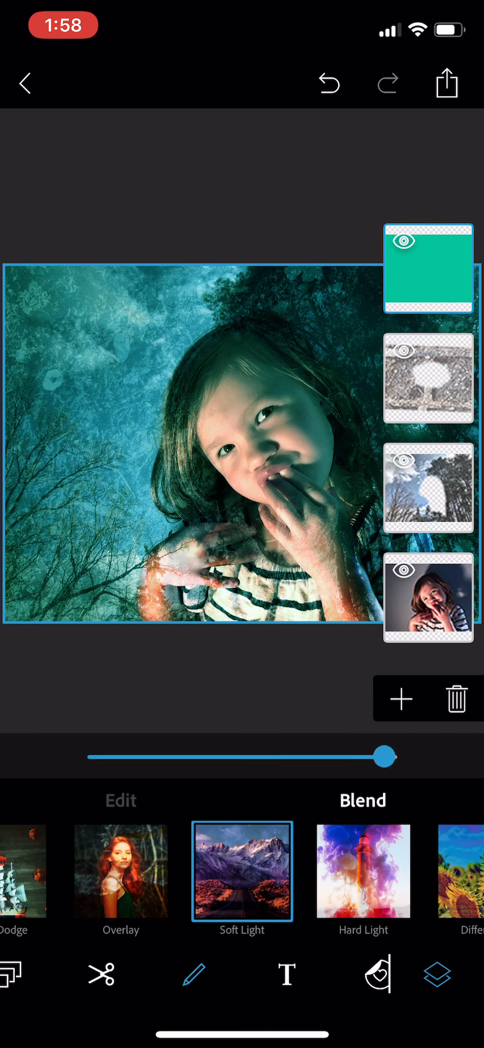
Step: Blend the teal layer in Hard Light and lower its opacity to about a quarter
click(363, 870)
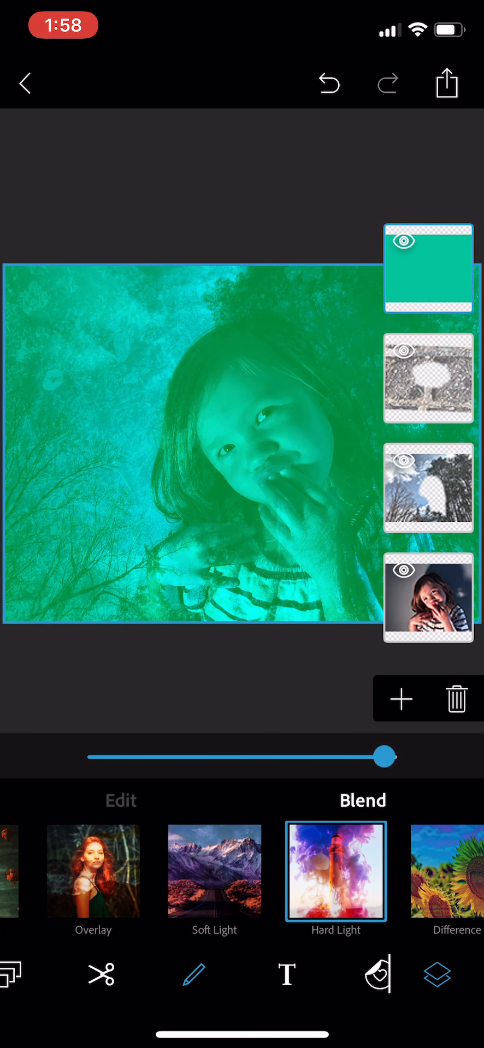
scroll(left, 3)
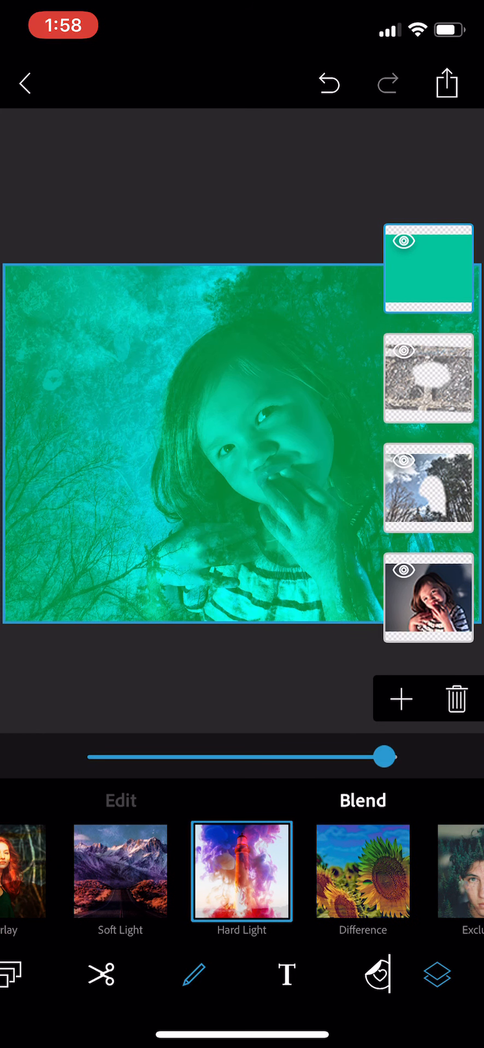
drag(384, 757, 245, 756)
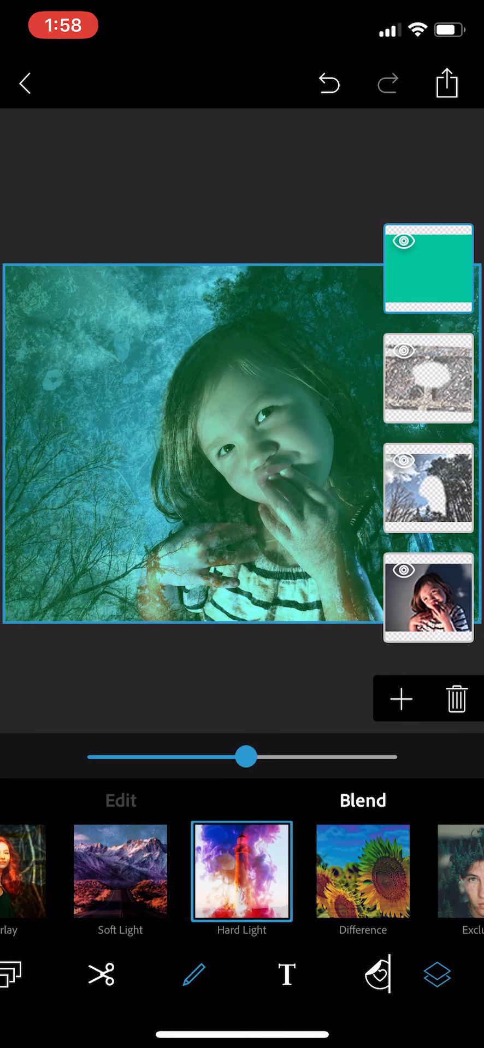
drag(245, 756, 207, 756)
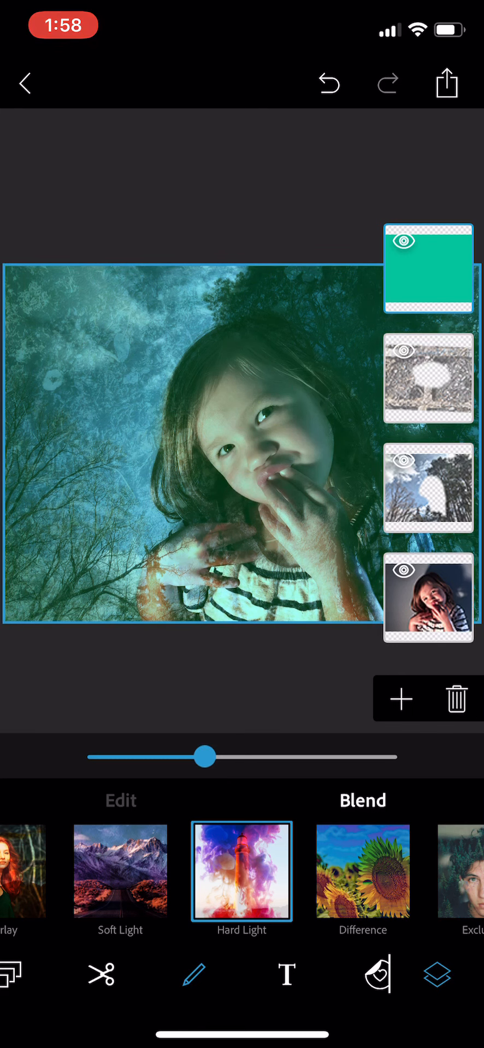
scroll(left, 3)
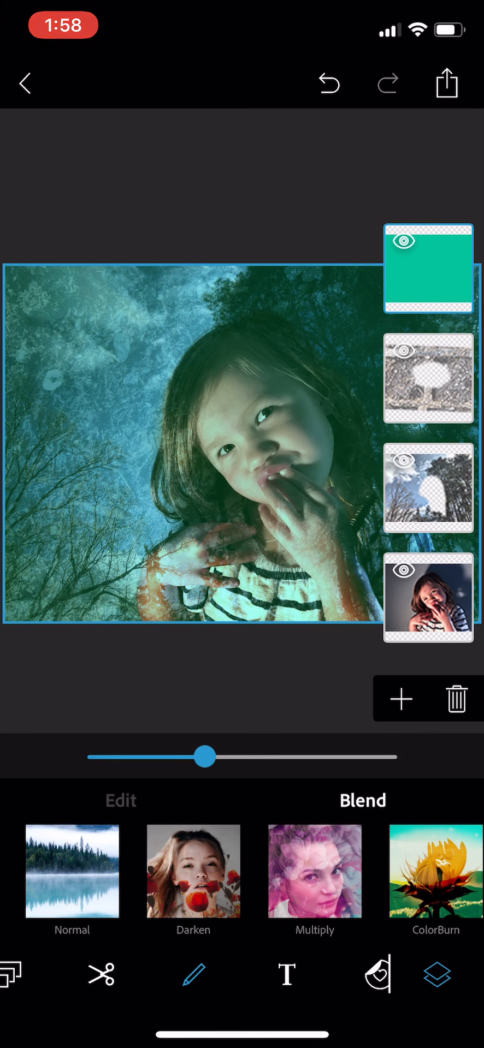
drag(206, 757, 167, 756)
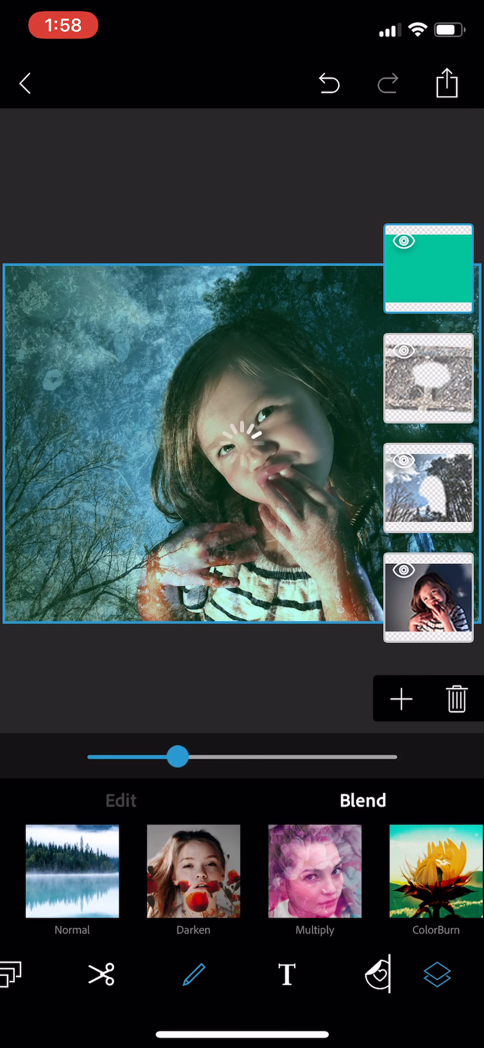
Step: Bring up the JPEG export and sharing screen for the finished montage
click(445, 83)
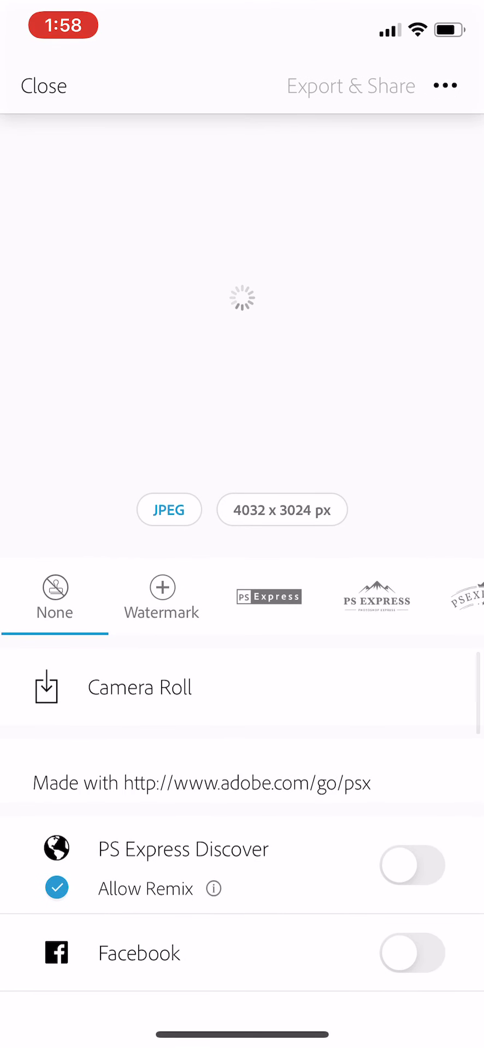